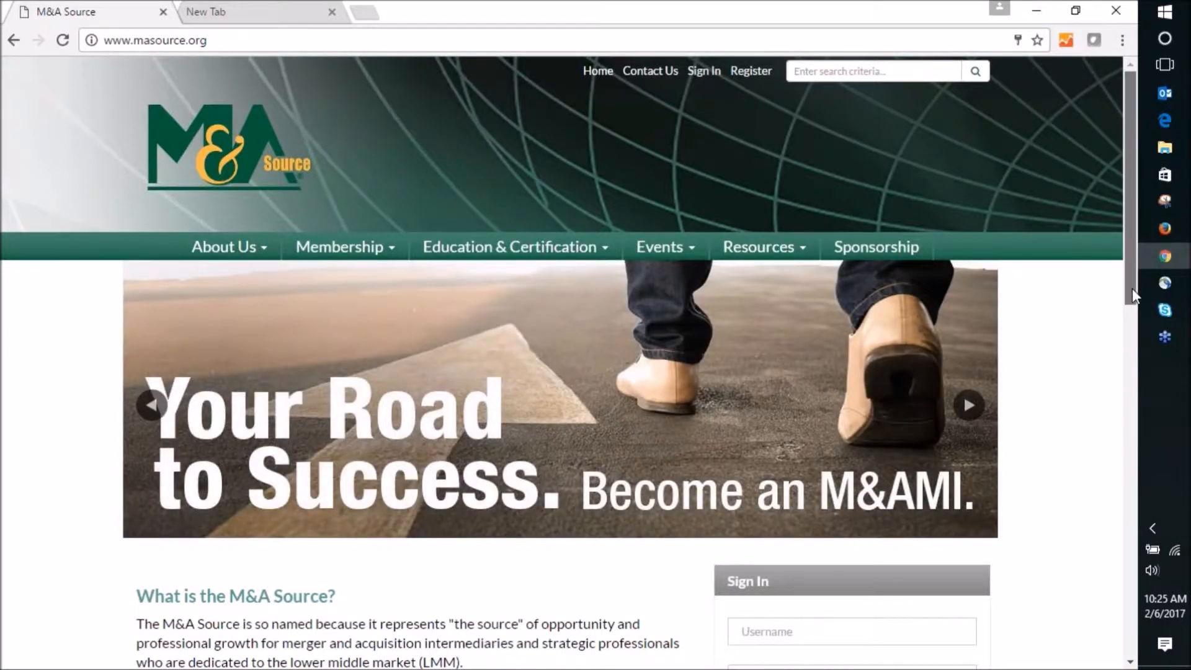
pyautogui.scroll(-3)
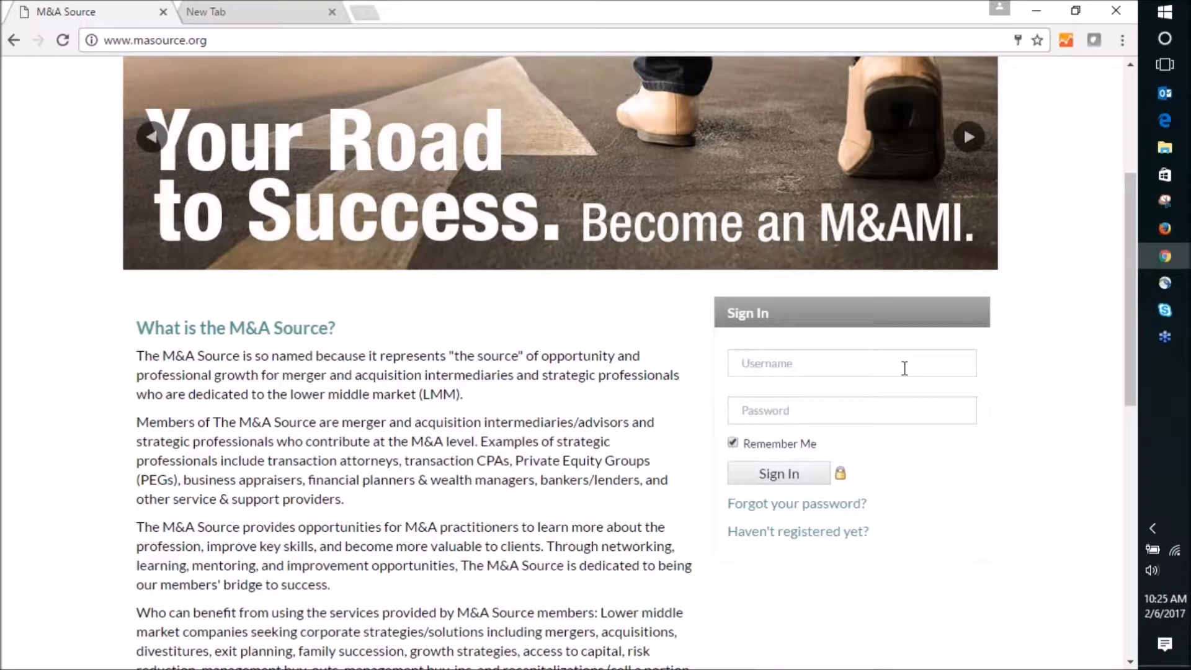
pyautogui.scroll(3)
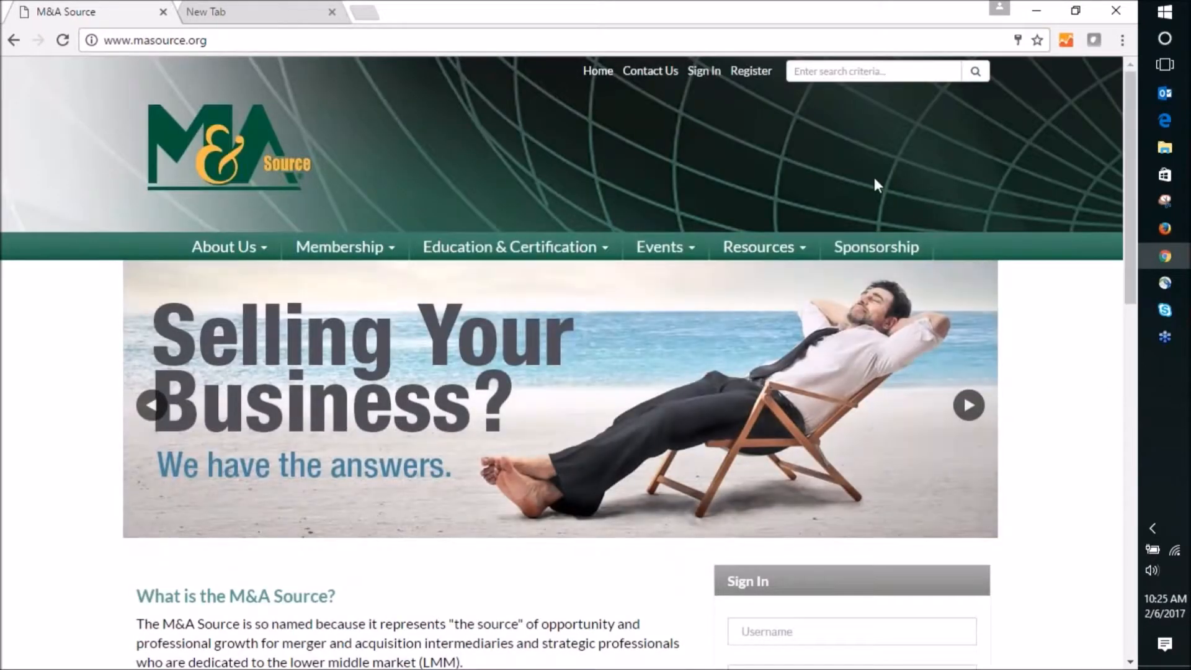
pyautogui.click(703, 70)
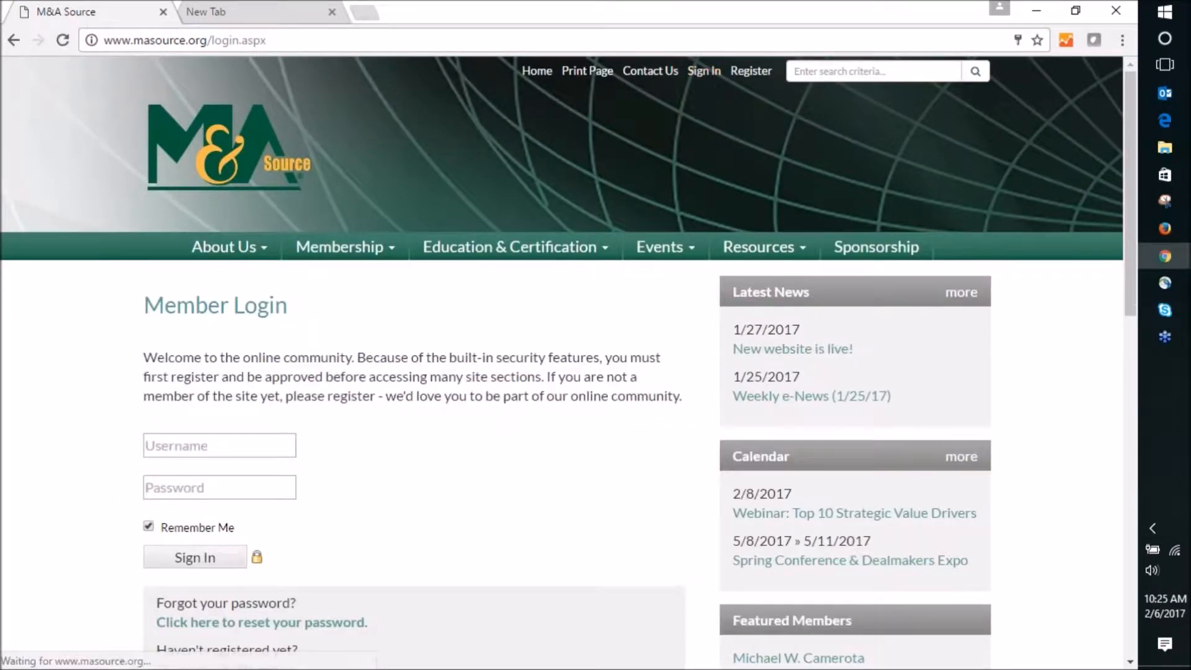
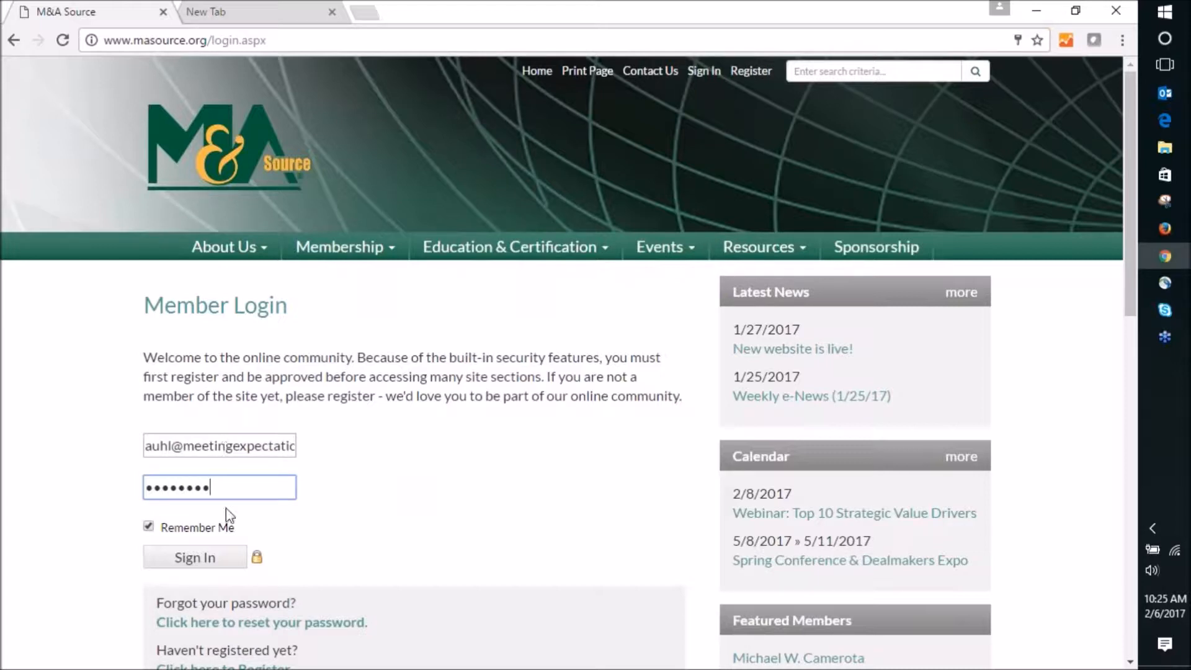
pyautogui.click(194, 557)
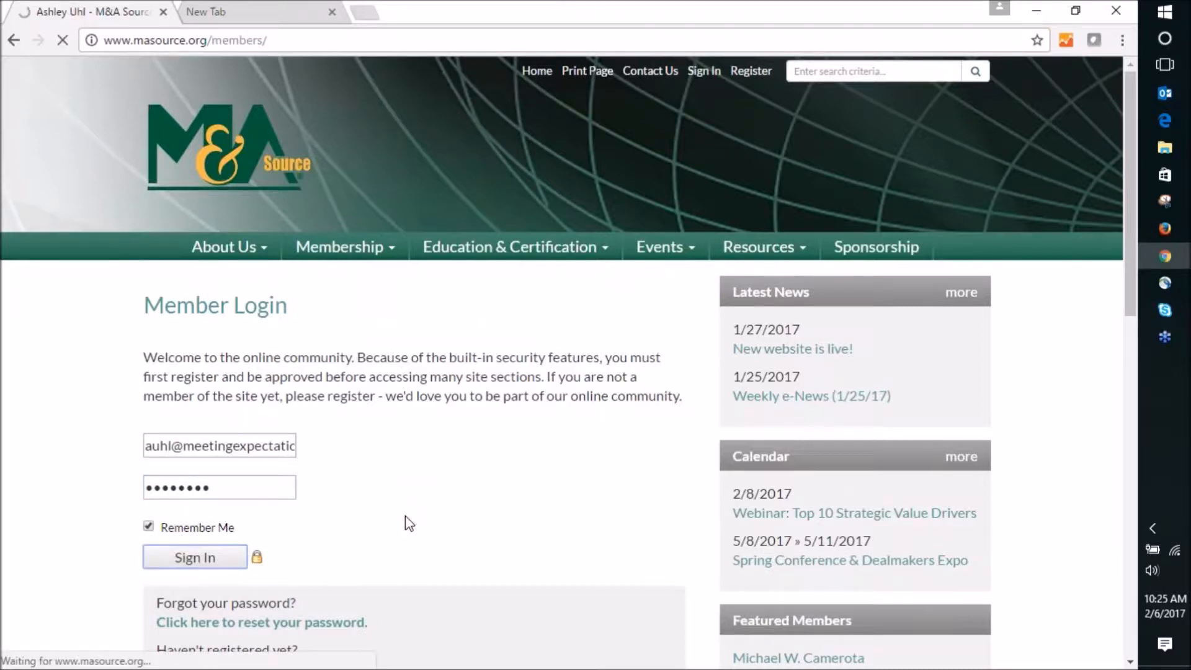
# Go to Manage Profile from the My Profile sidebar
pyautogui.click(193, 557)
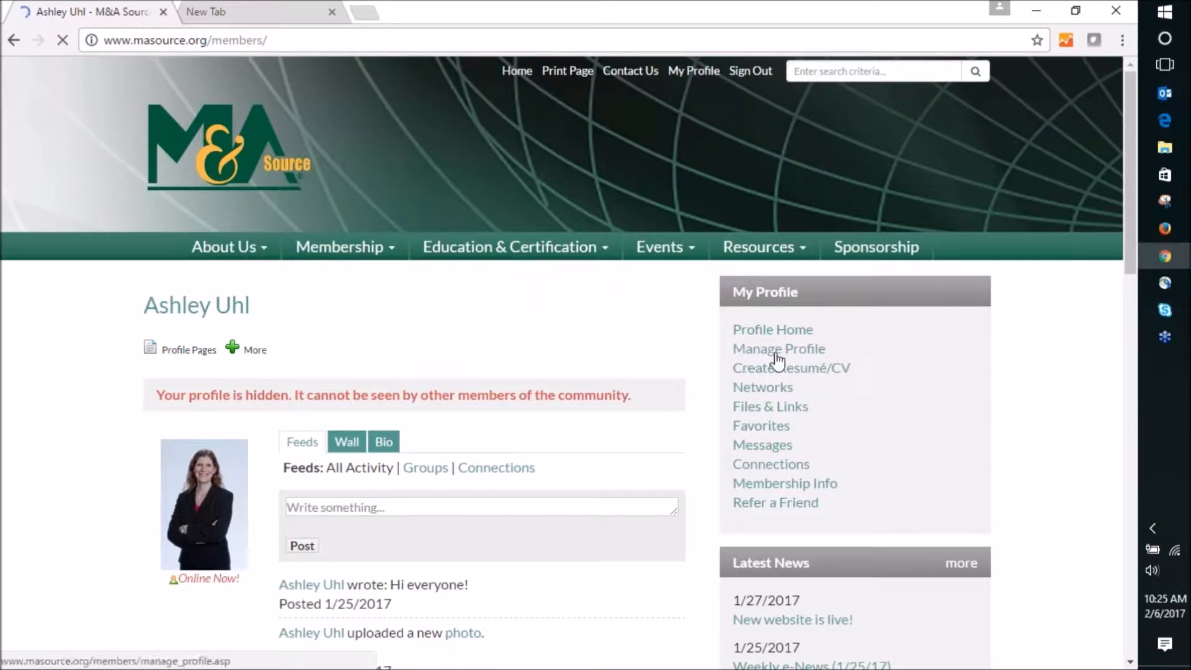
pyautogui.click(778, 348)
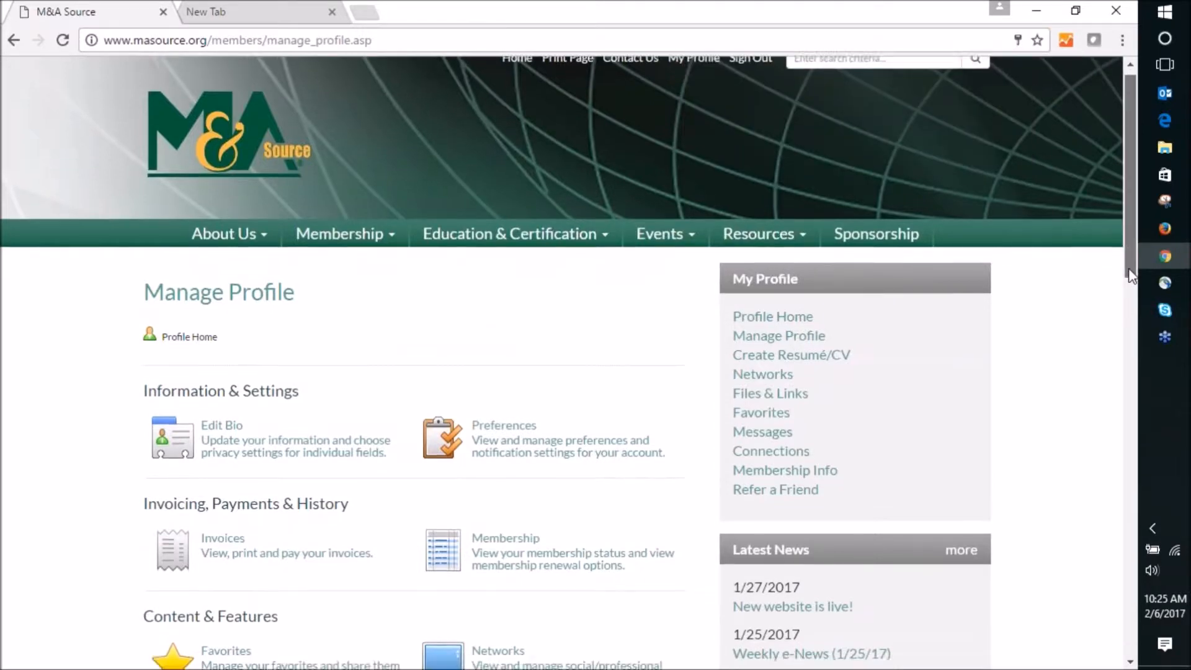
pyautogui.scroll(-3)
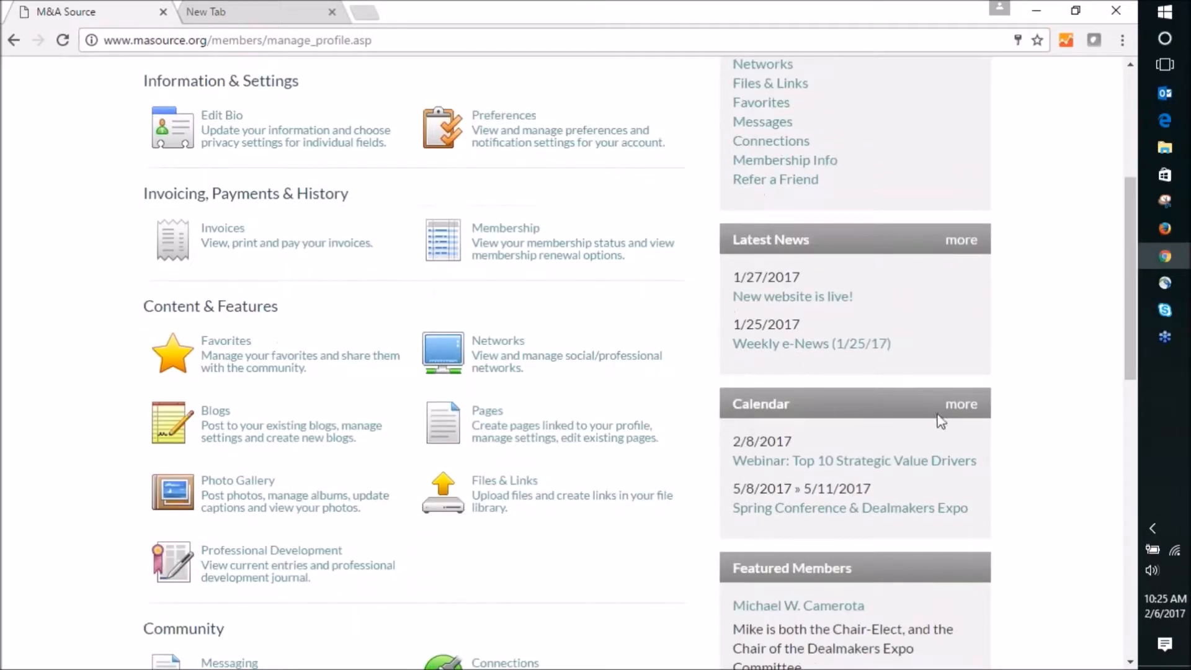
# View Professional Development, showing the approved PastCert Transaction Submittal 2015 entry worth 10 credits
pyautogui.click(270, 562)
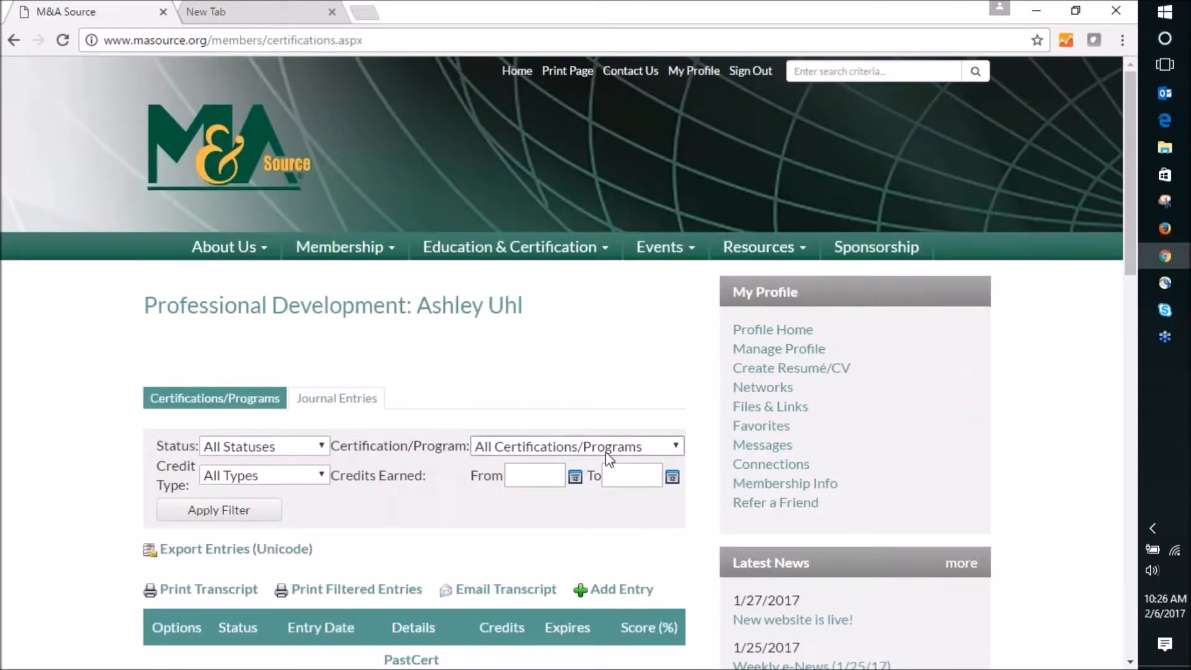
pyautogui.scroll(-3)
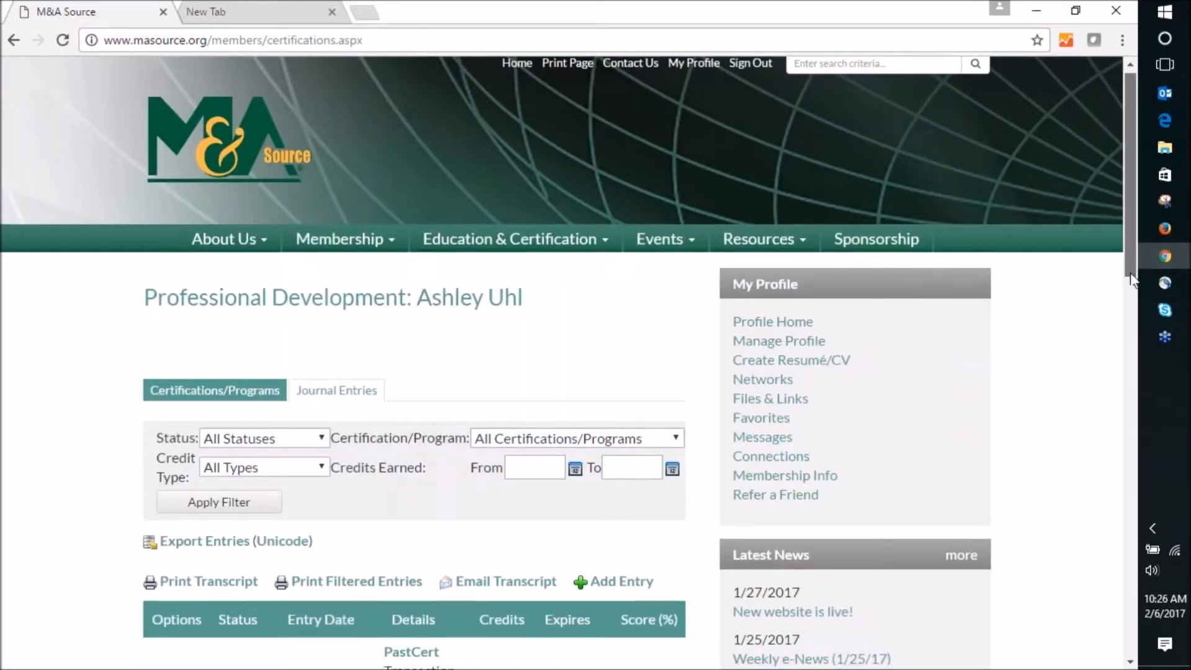
pyautogui.scroll(-3)
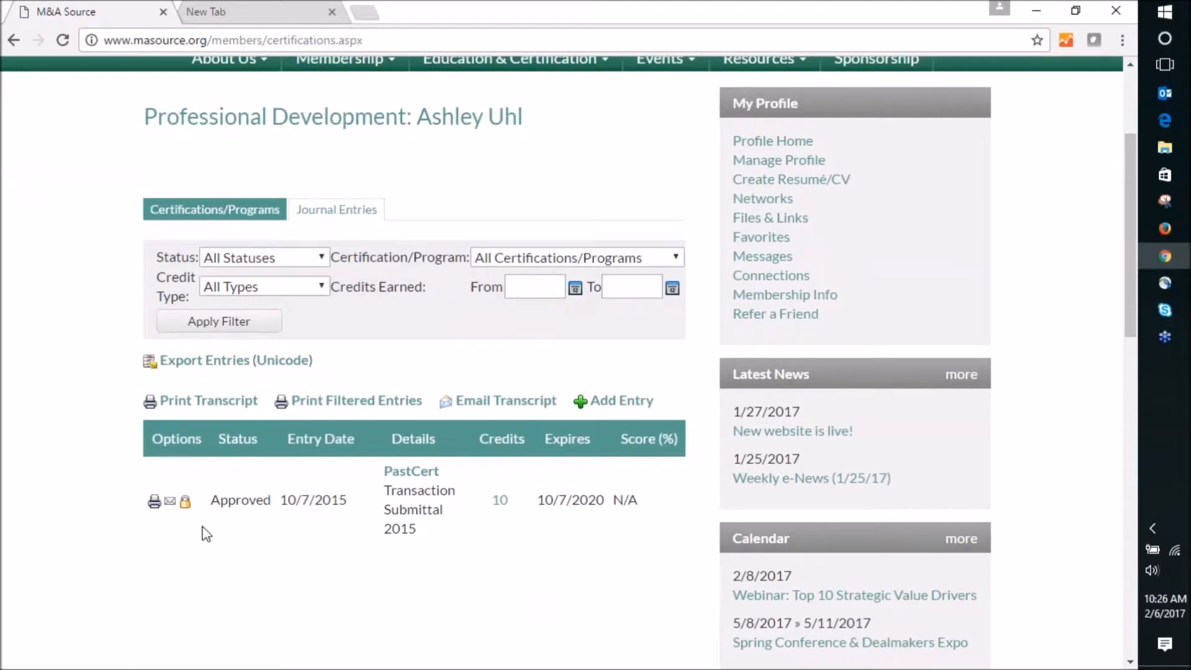
pyautogui.moveTo(453, 559)
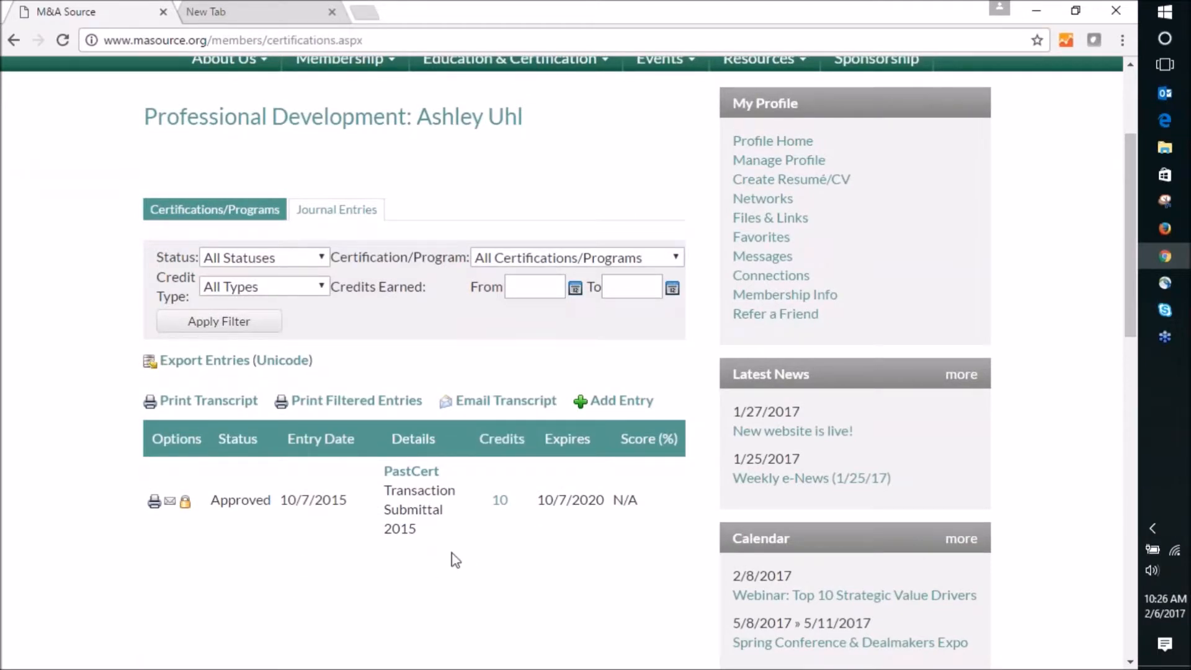
pyautogui.moveTo(610, 518)
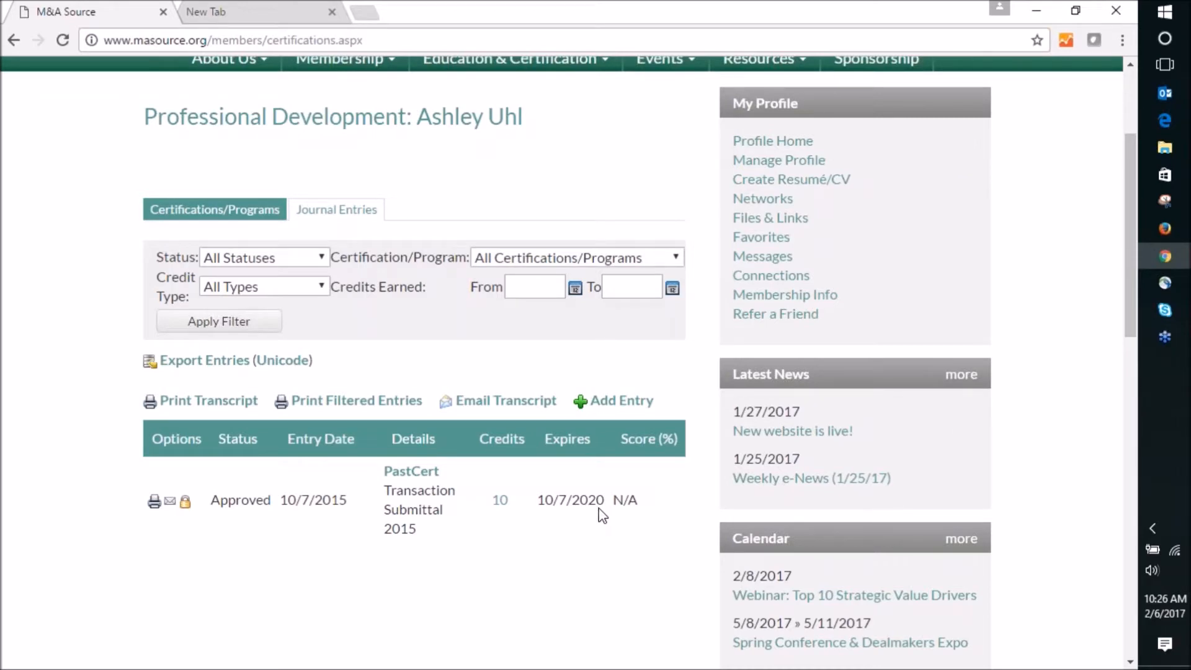
pyautogui.moveTo(596, 518)
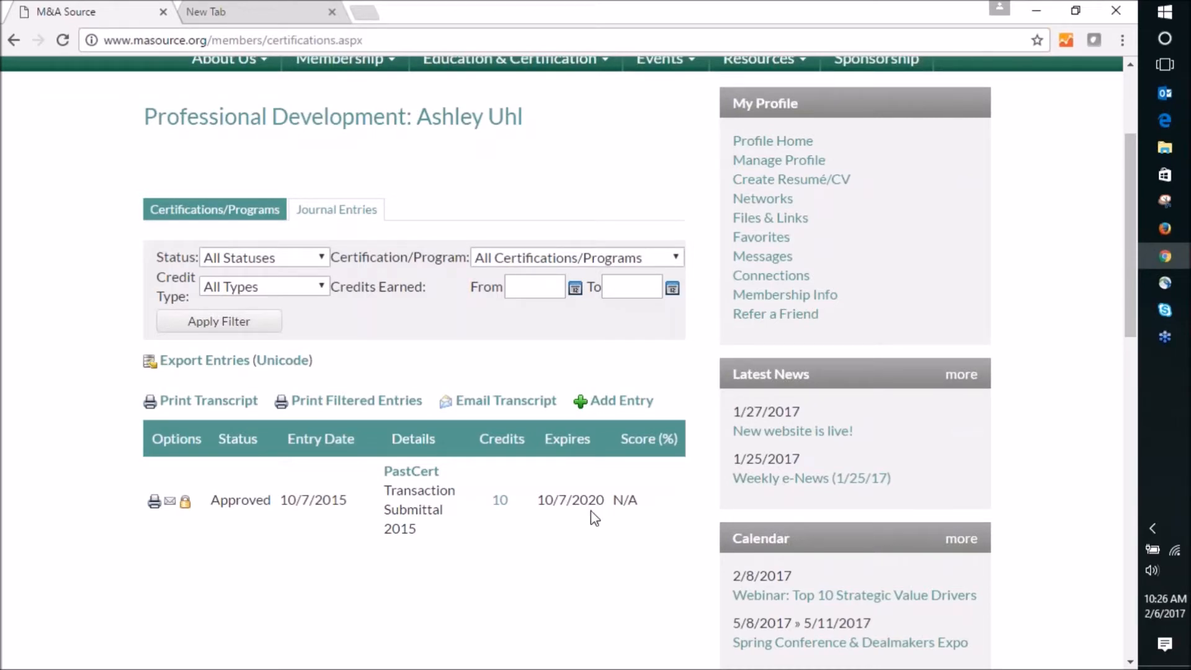
pyautogui.moveTo(921, 439)
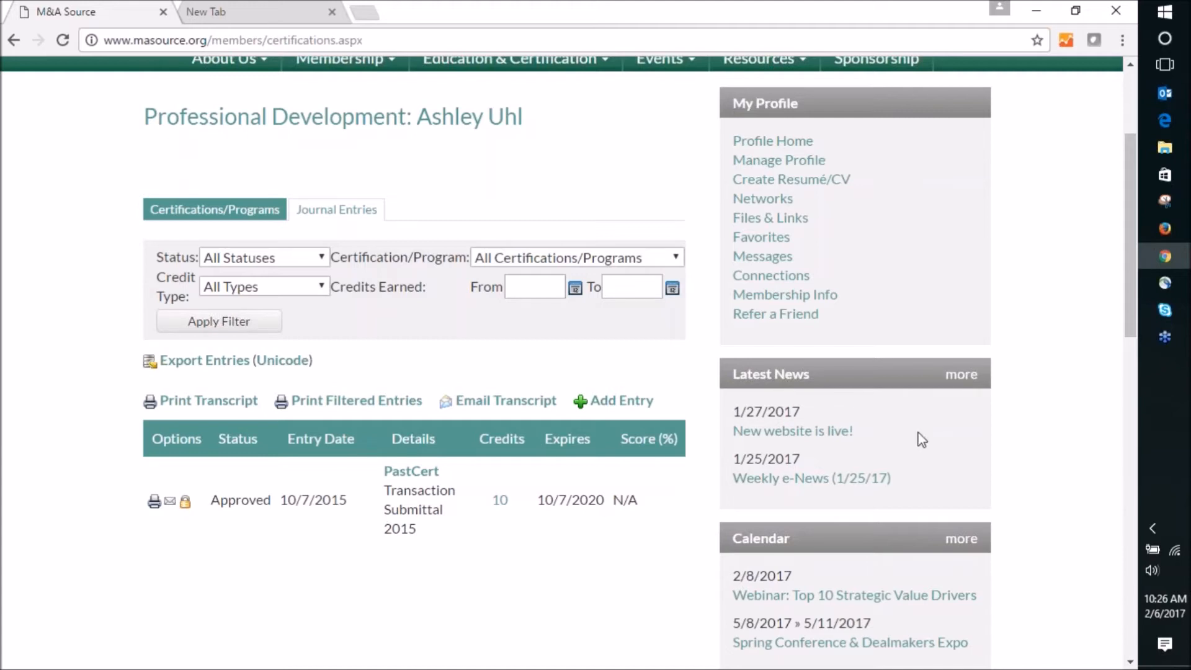
pyautogui.moveTo(1133, 320)
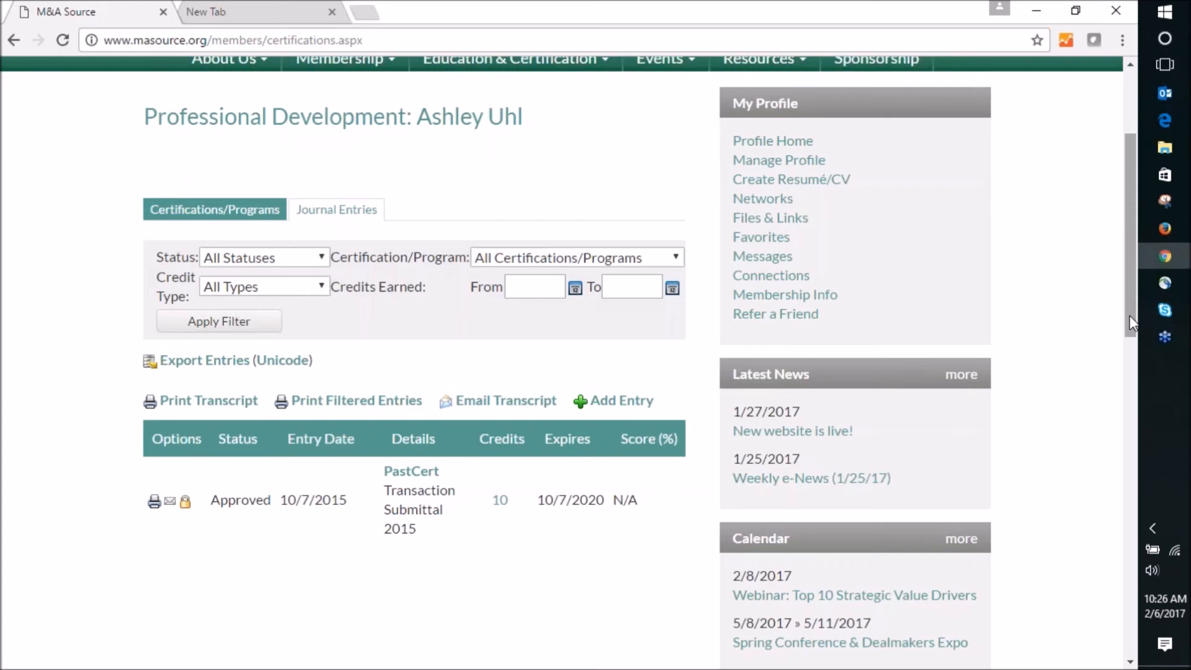
pyautogui.moveTo(1140, 87)
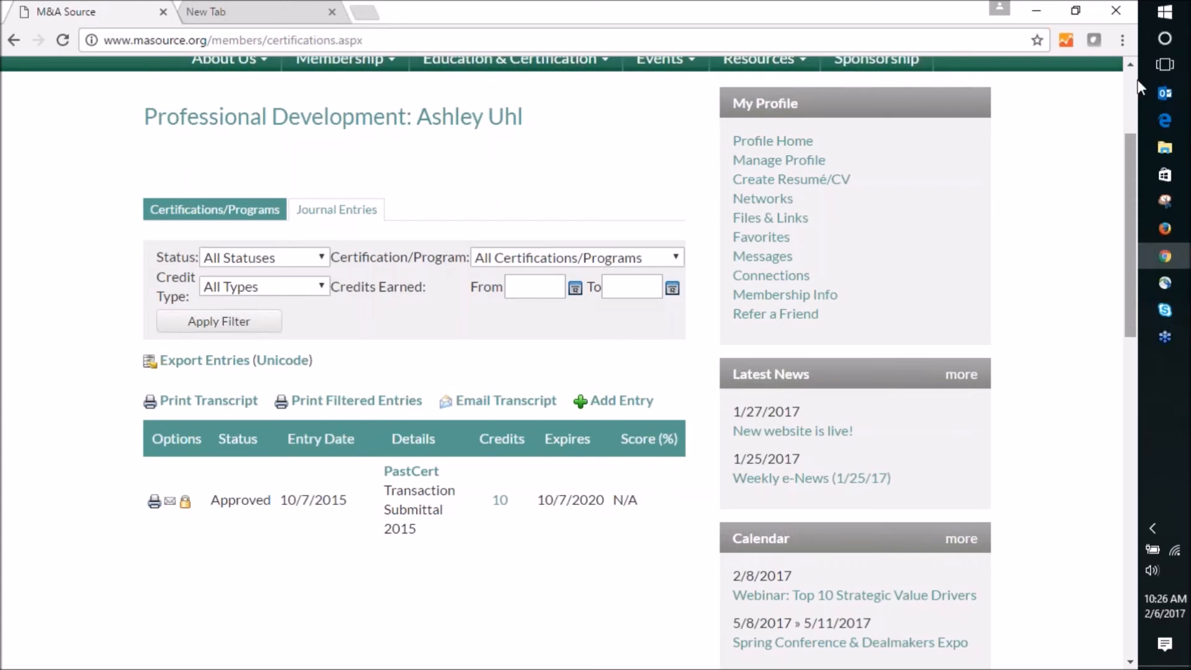